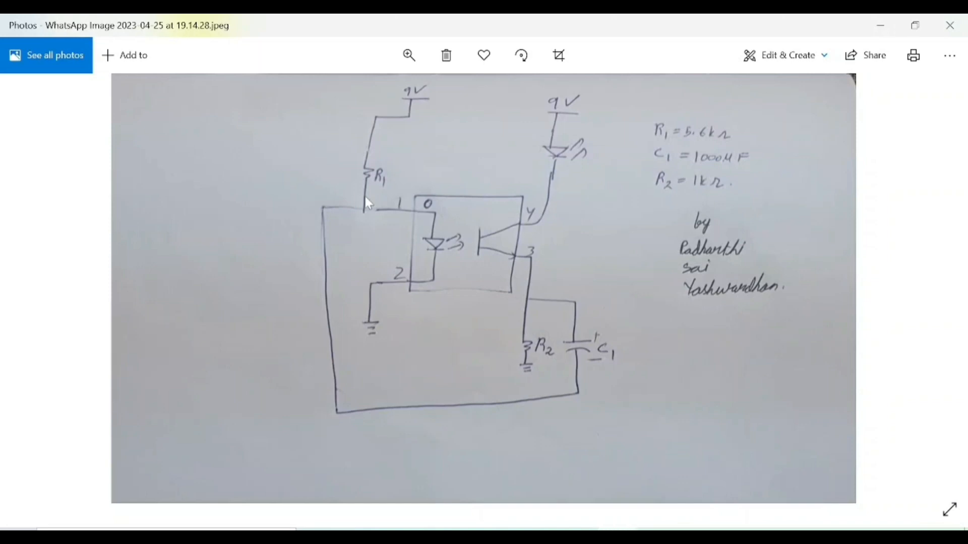
mouse_move(398, 176)
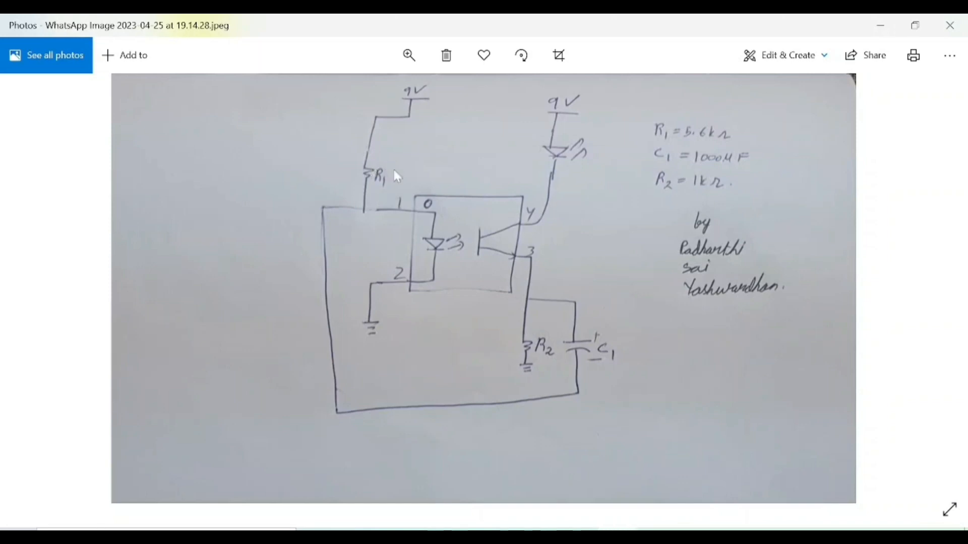
mouse_move(608, 351)
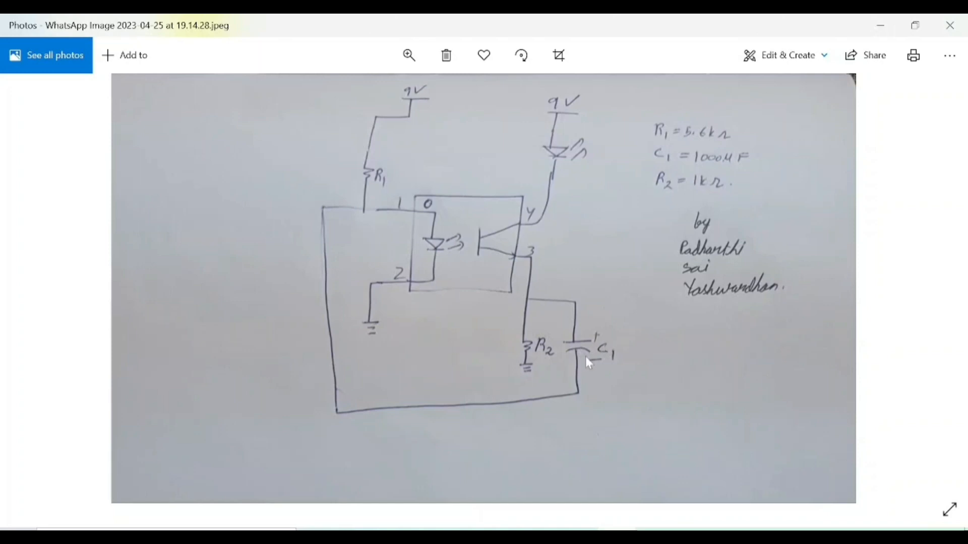
mouse_move(576, 302)
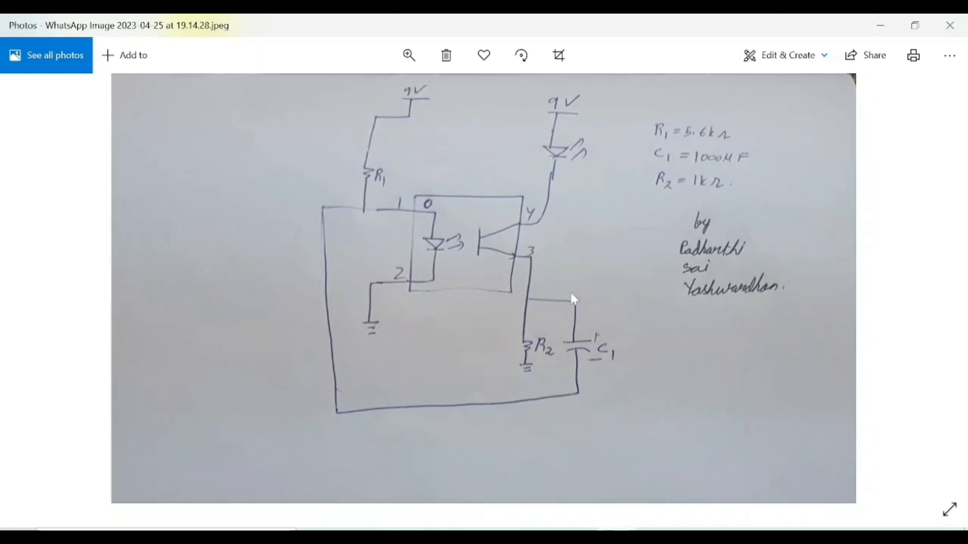
mouse_move(570, 316)
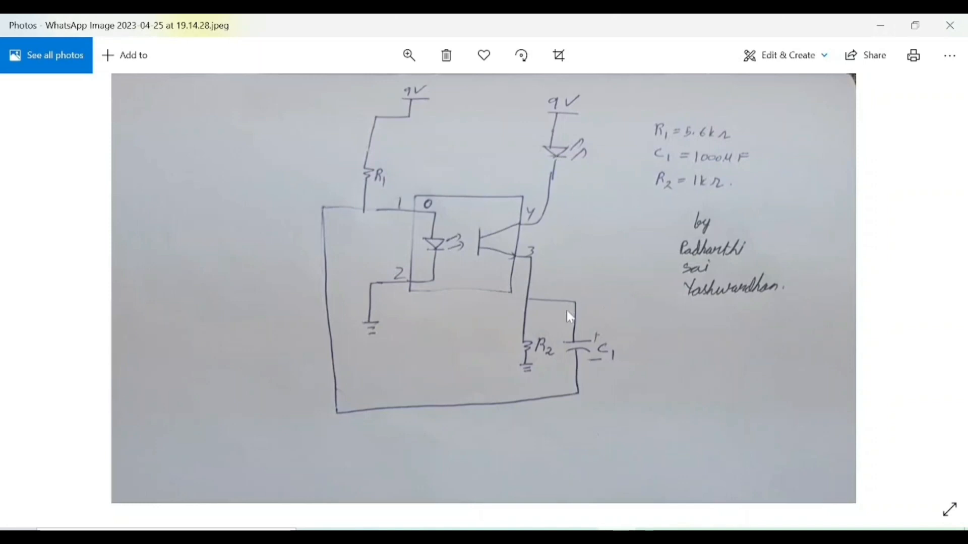
mouse_move(601, 351)
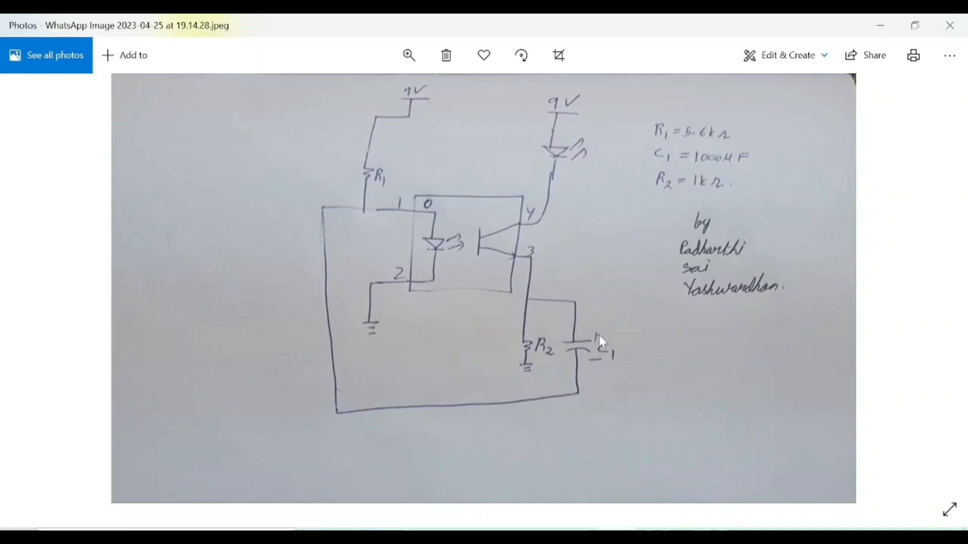
mouse_move(574, 309)
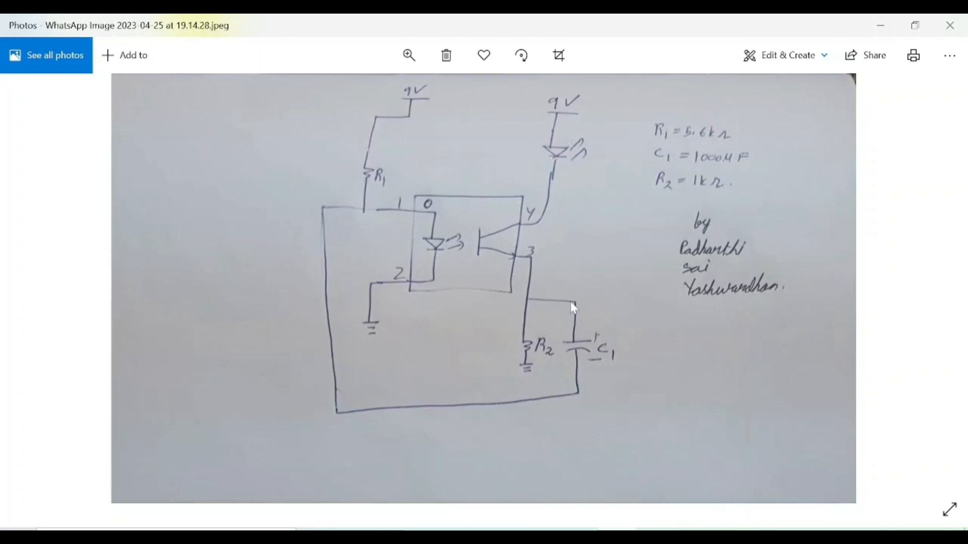
mouse_move(413, 103)
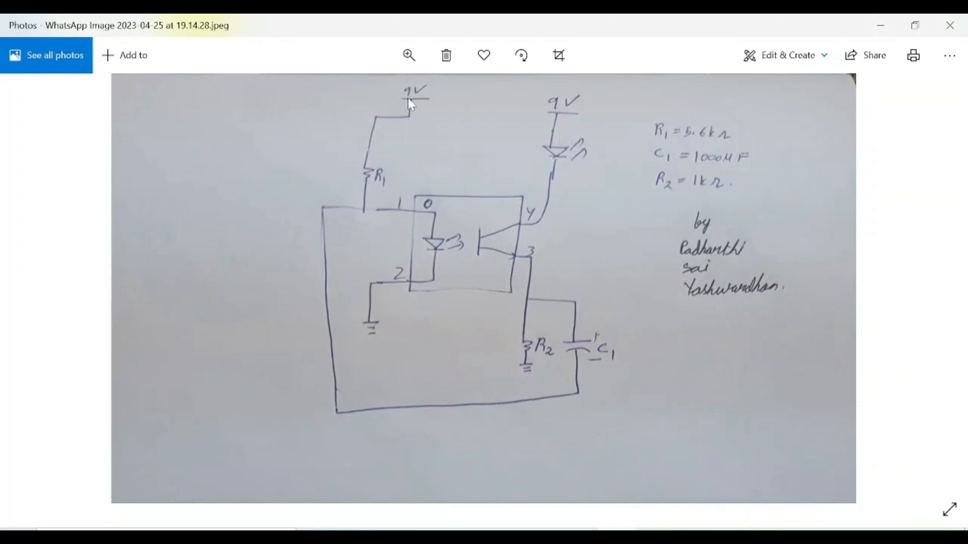
mouse_move(401, 101)
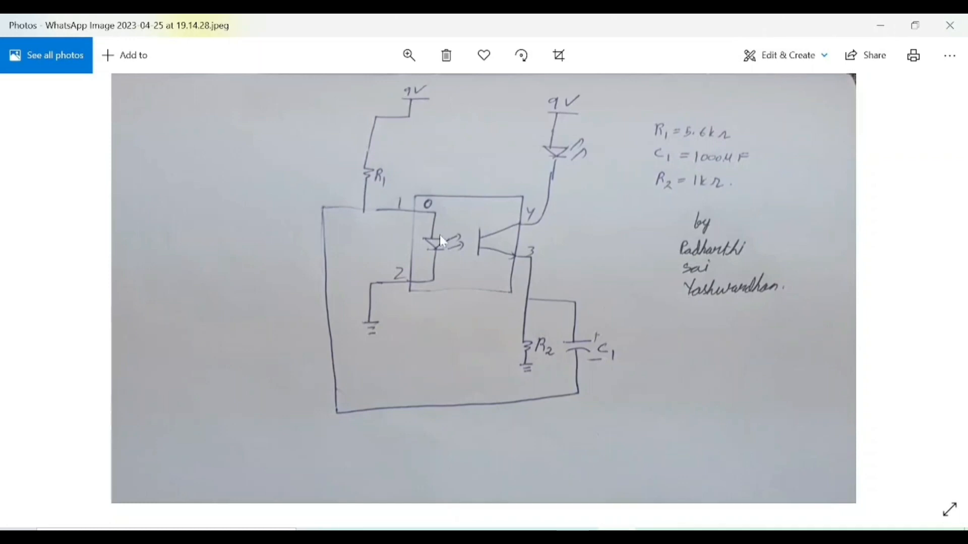
mouse_move(457, 251)
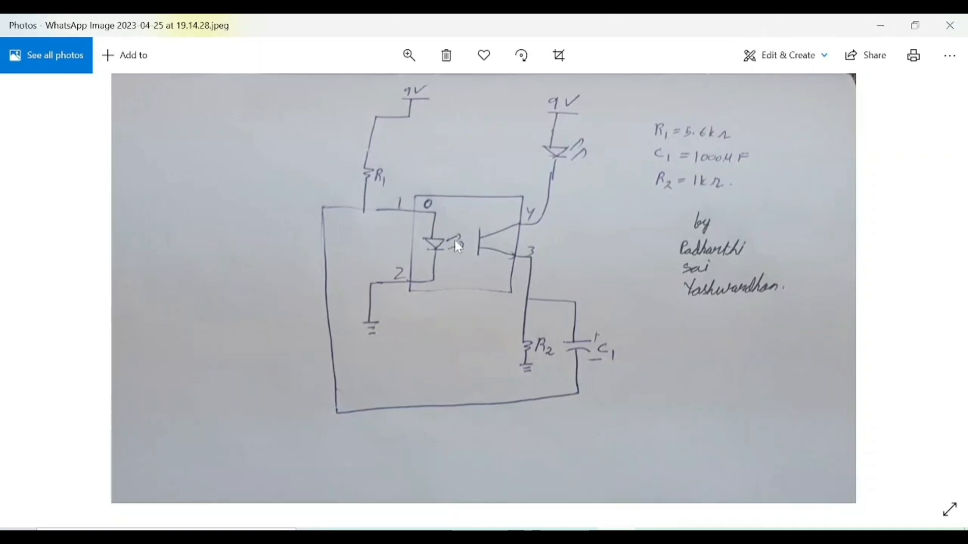
mouse_move(447, 221)
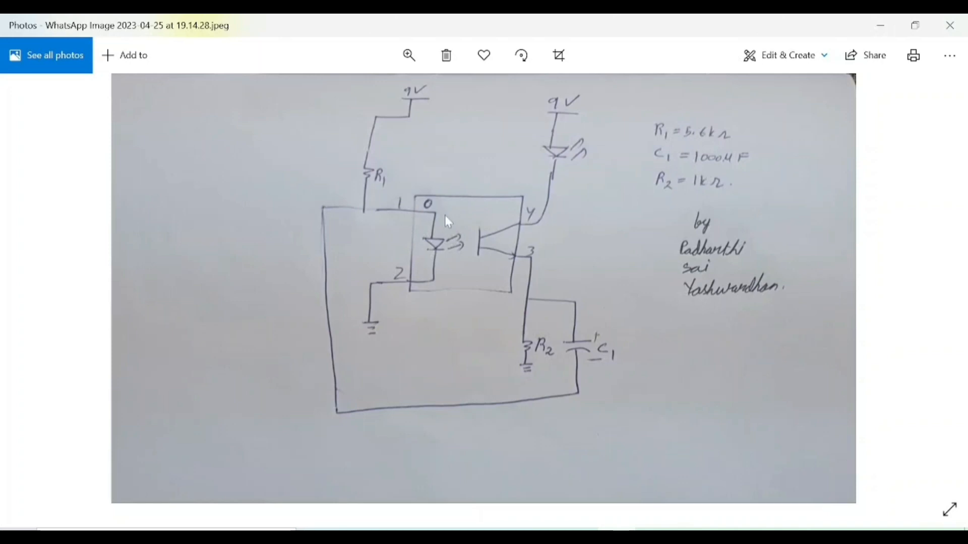
mouse_move(457, 251)
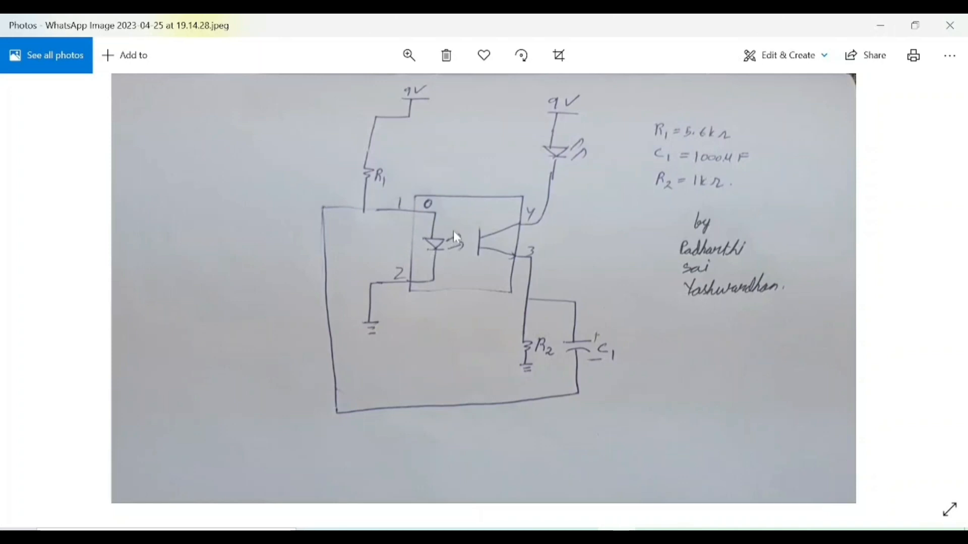
mouse_move(514, 265)
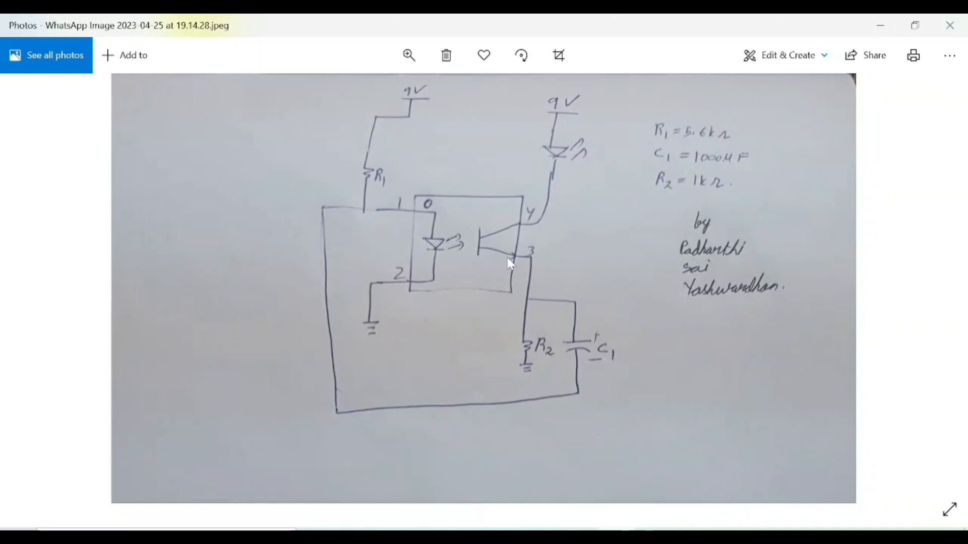
mouse_move(498, 268)
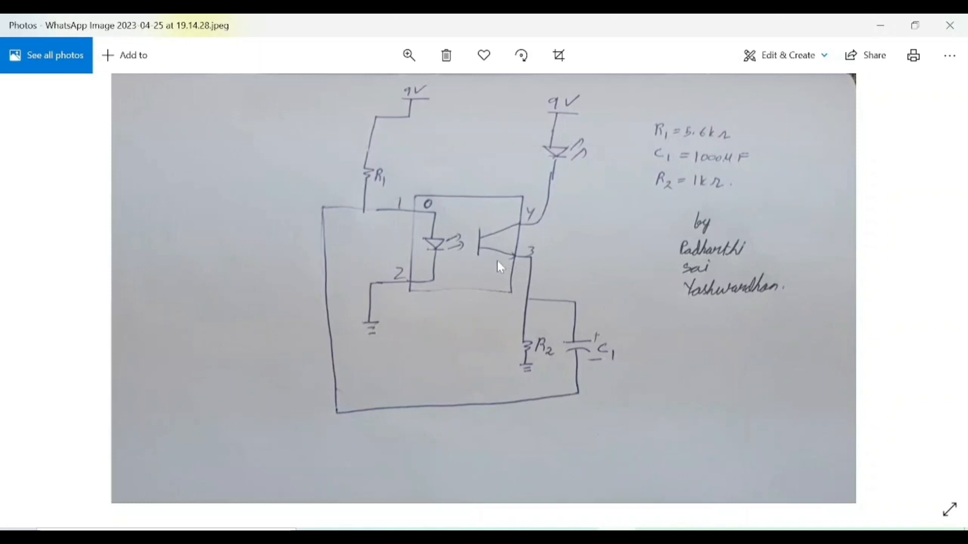
mouse_move(506, 252)
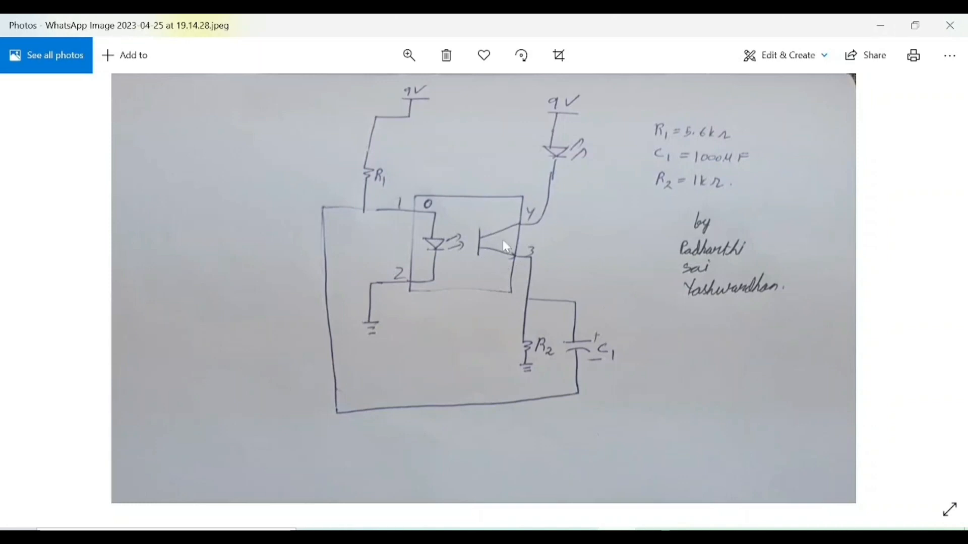
mouse_move(578, 265)
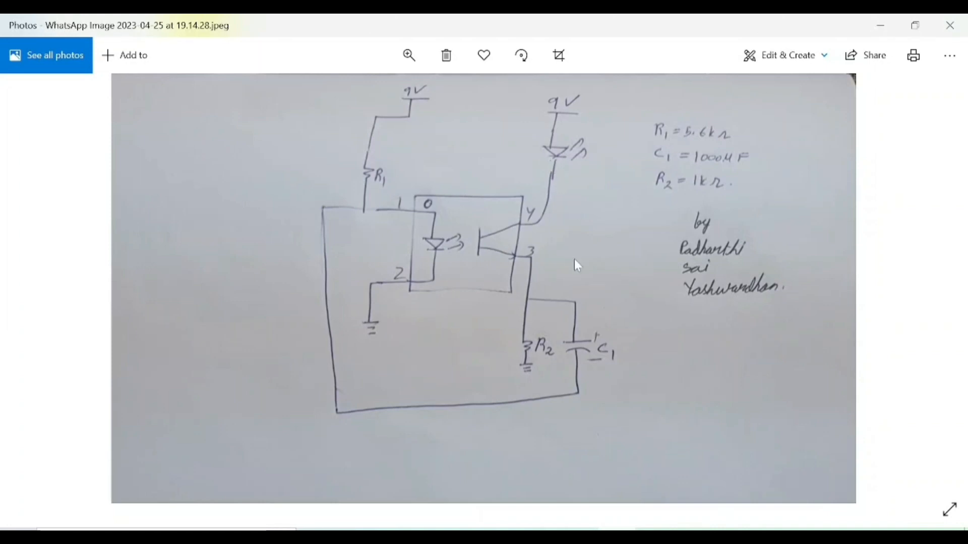
mouse_move(604, 359)
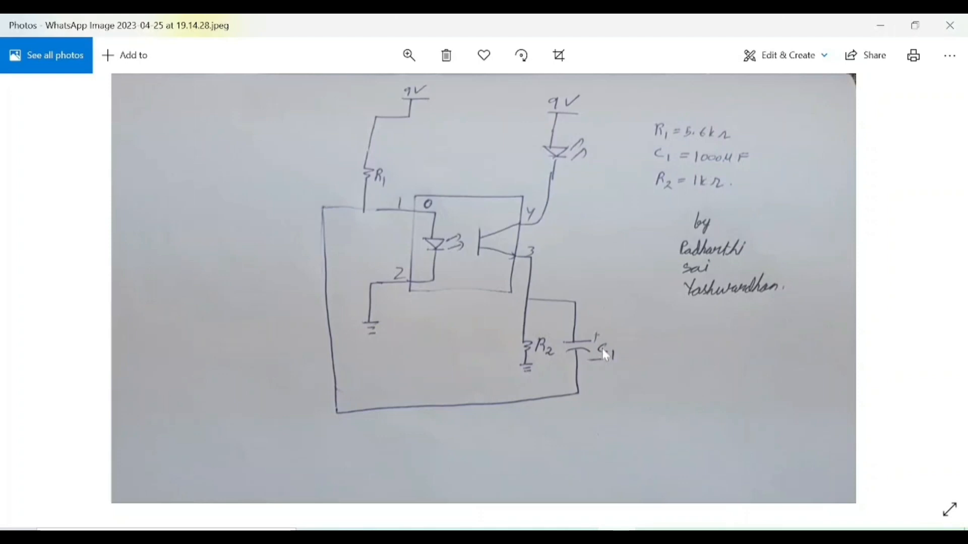
mouse_move(567, 343)
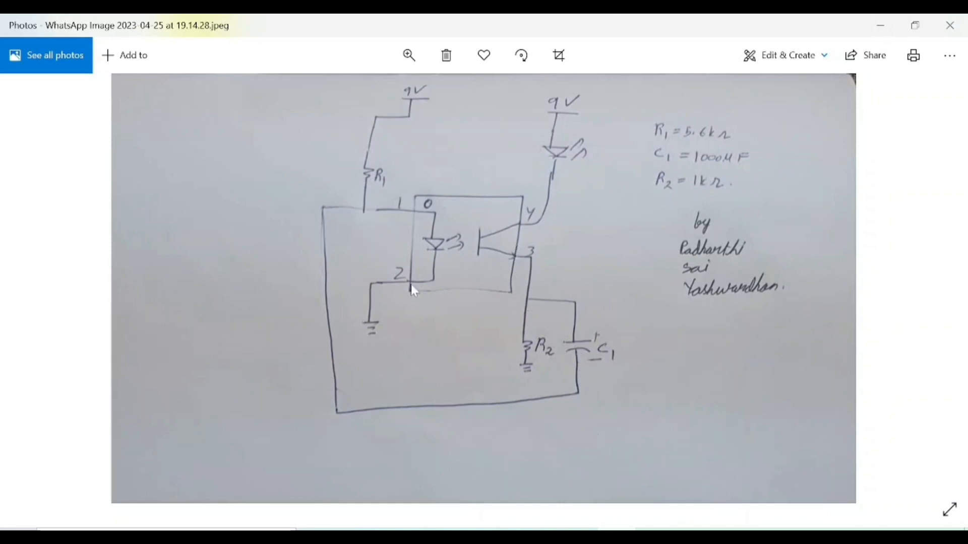
mouse_move(361, 267)
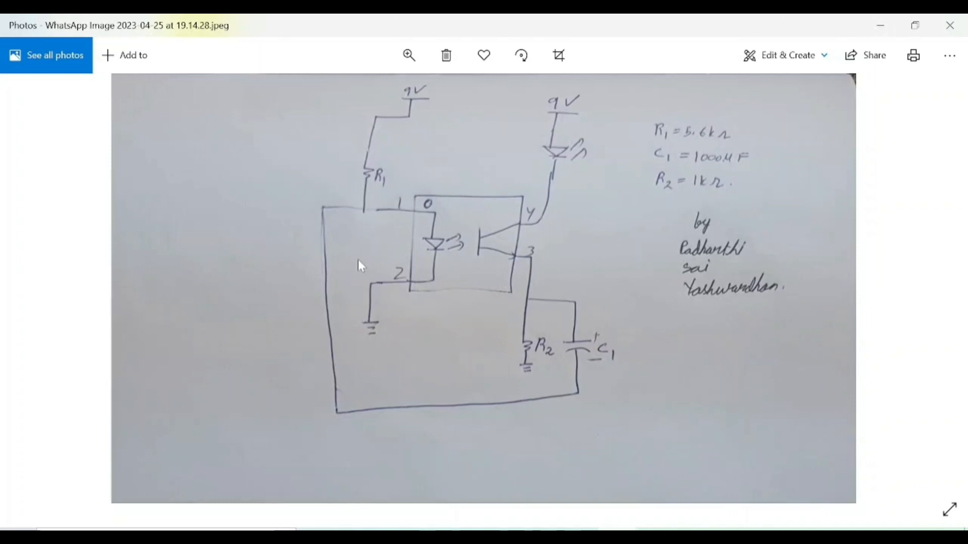
mouse_move(442, 232)
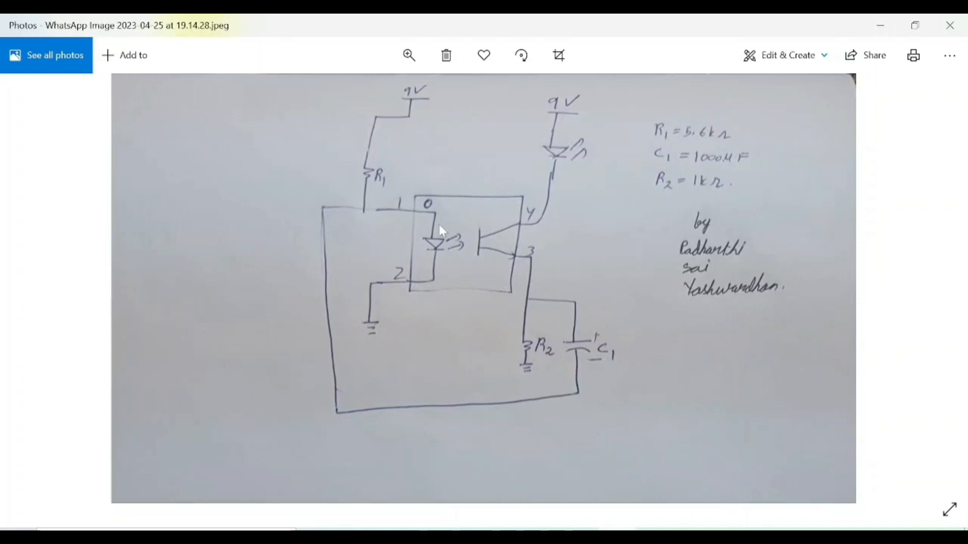
mouse_move(558, 168)
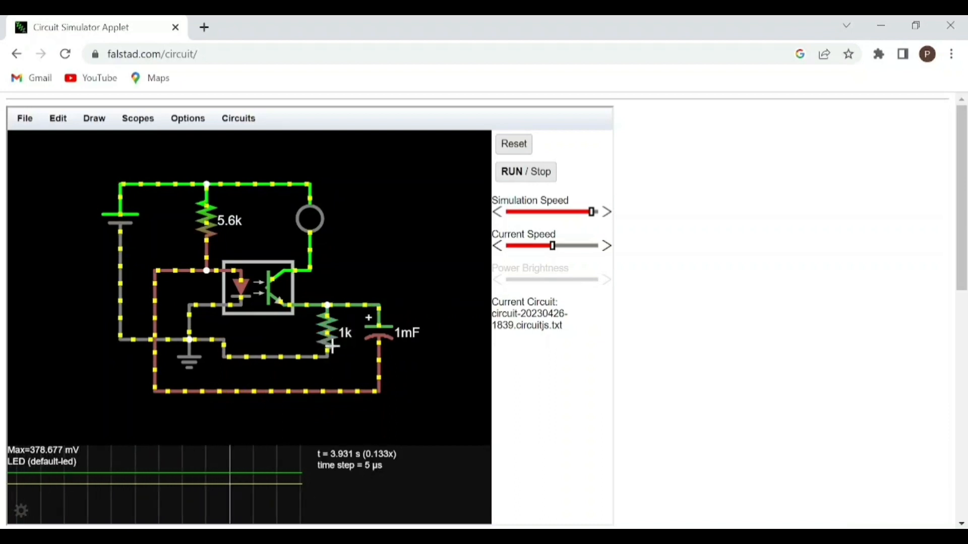
Bring up the running optocoupler LED blinker circuit with its 5.6k, 1k and 1mF parts.
click(376, 333)
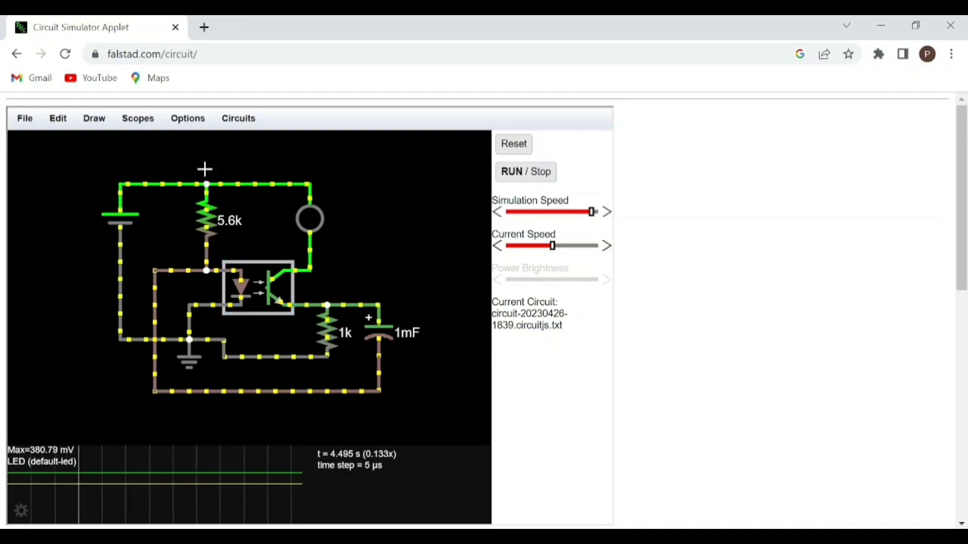
click(94, 118)
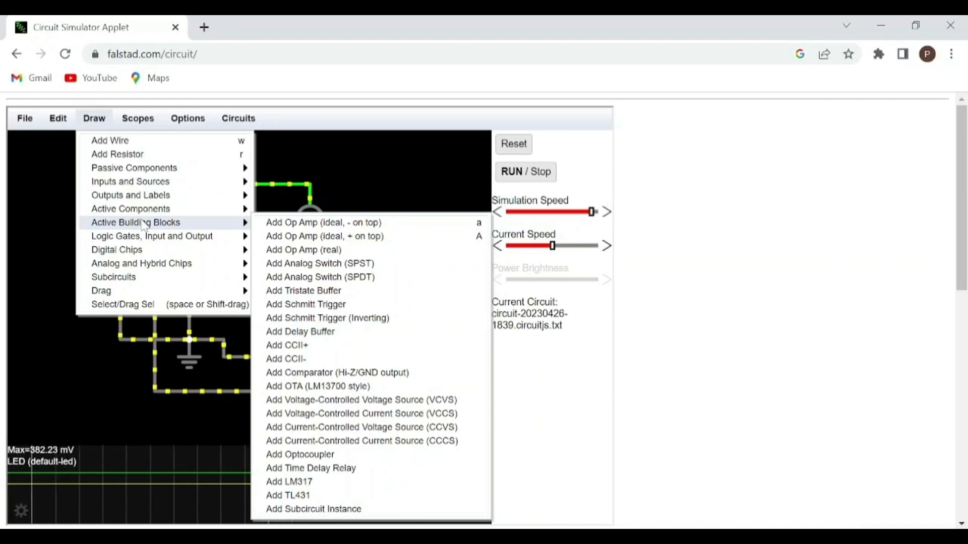
mouse_move(130, 196)
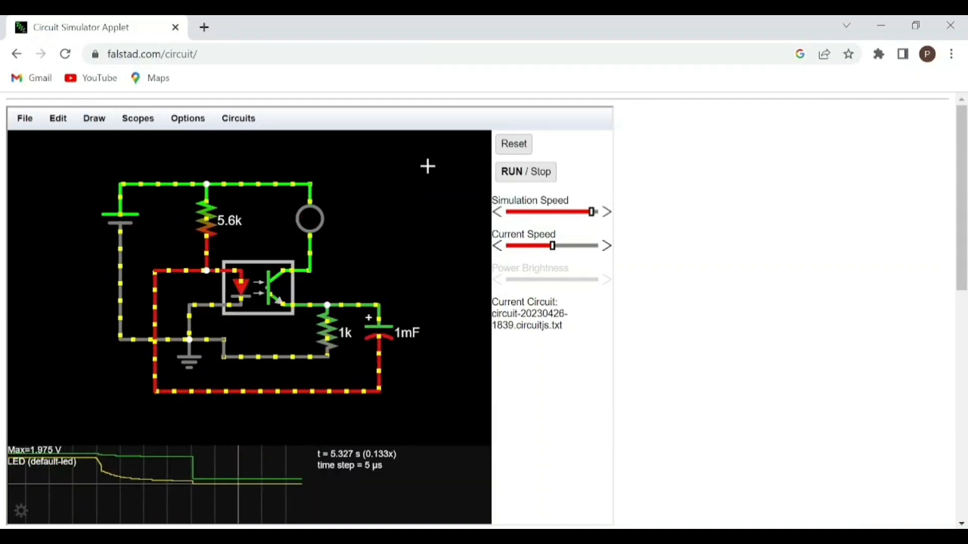
mouse_move(416, 268)
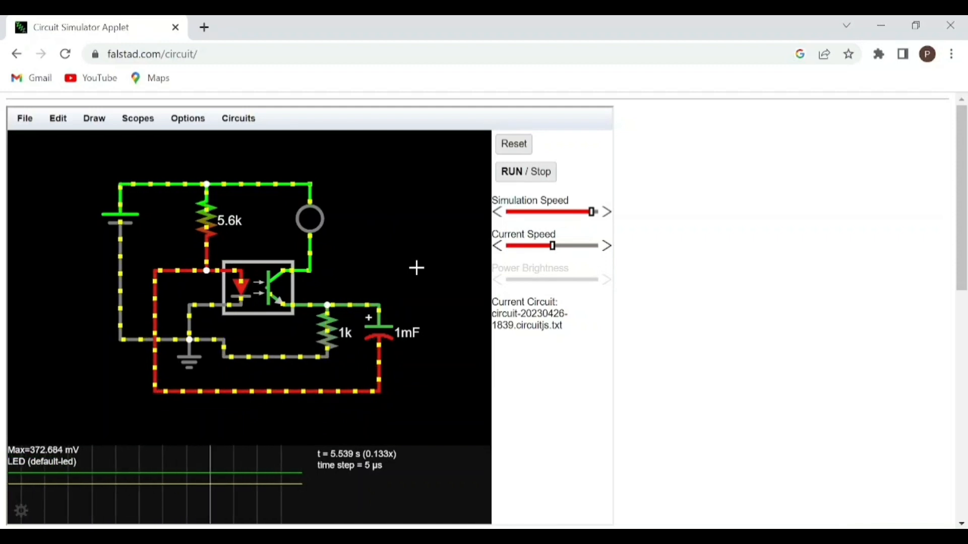
Reset the optocoupler blinker simulation so its clock restarts from about one second.
click(514, 145)
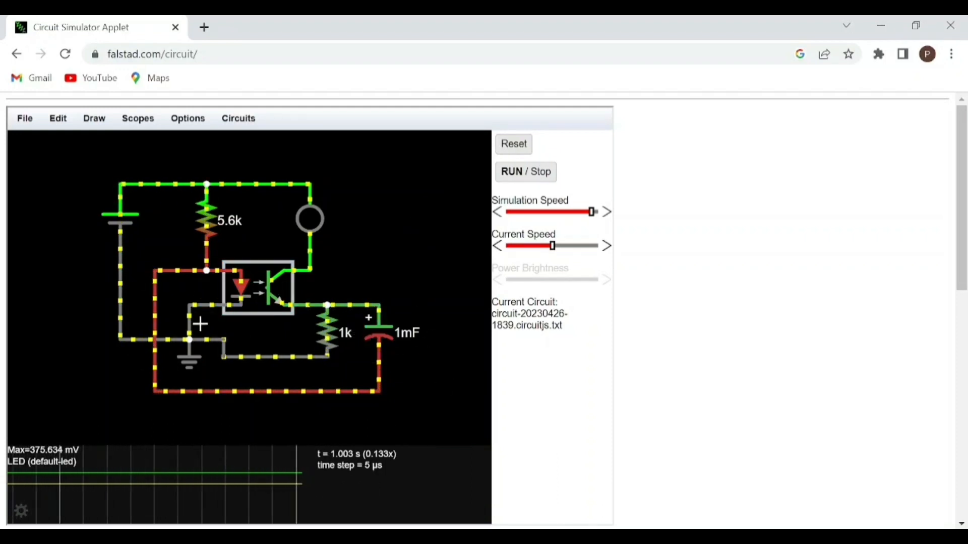
click(258, 294)
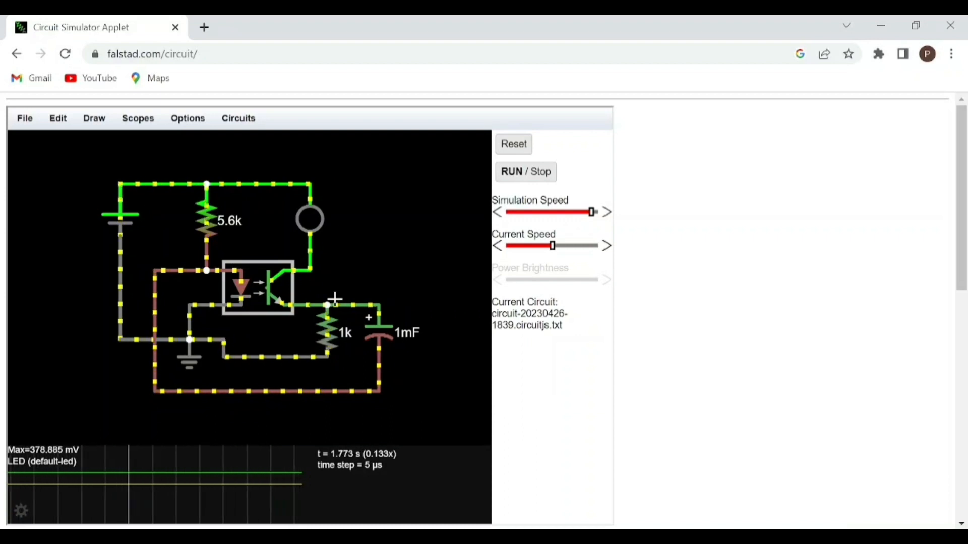
mouse_move(621, 268)
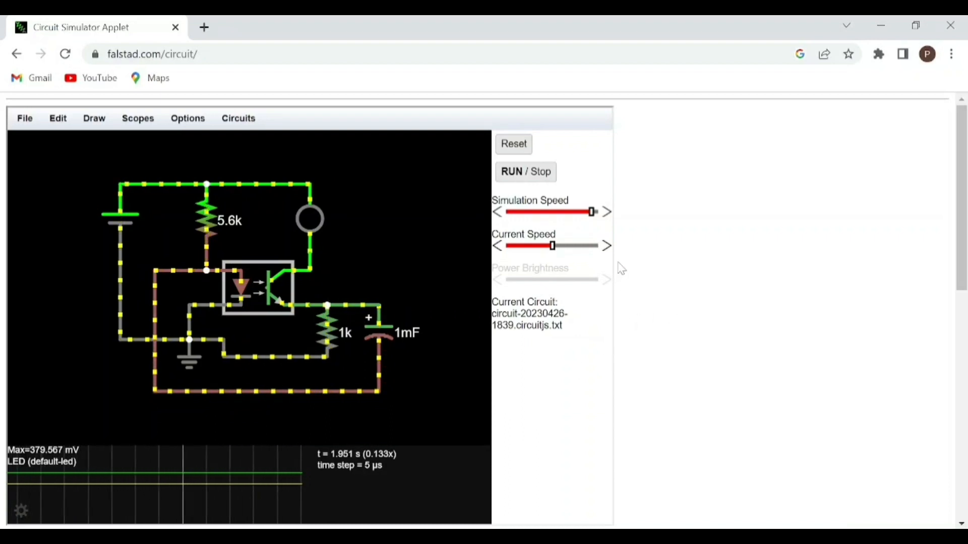